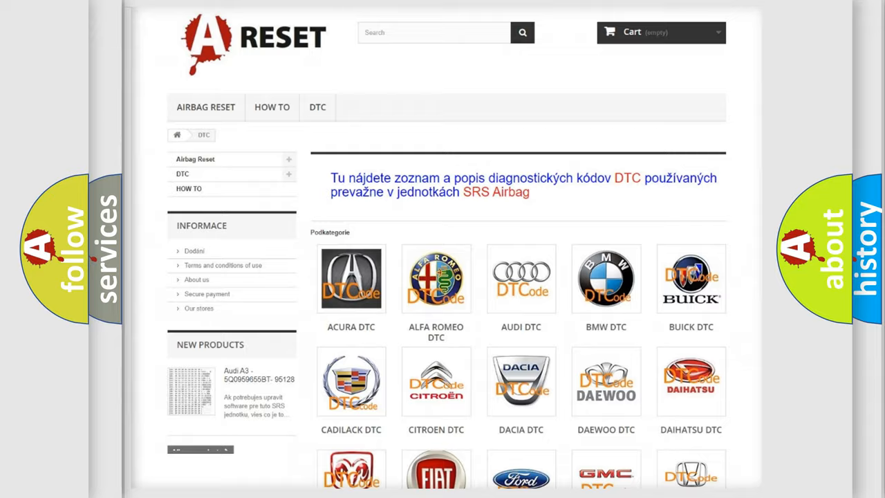
- Open the Scion DTC category and browse its airbag fault-code table from B0001:13 onward
scroll("down", 3)
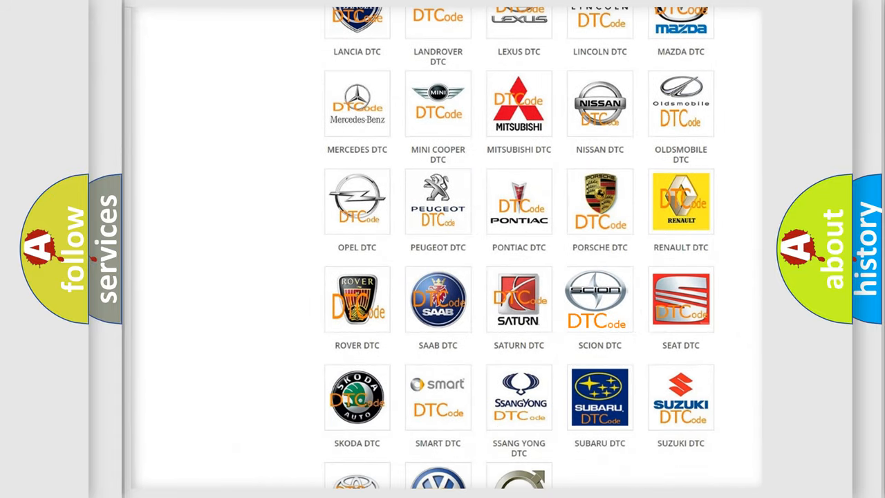
left_click(600, 298)
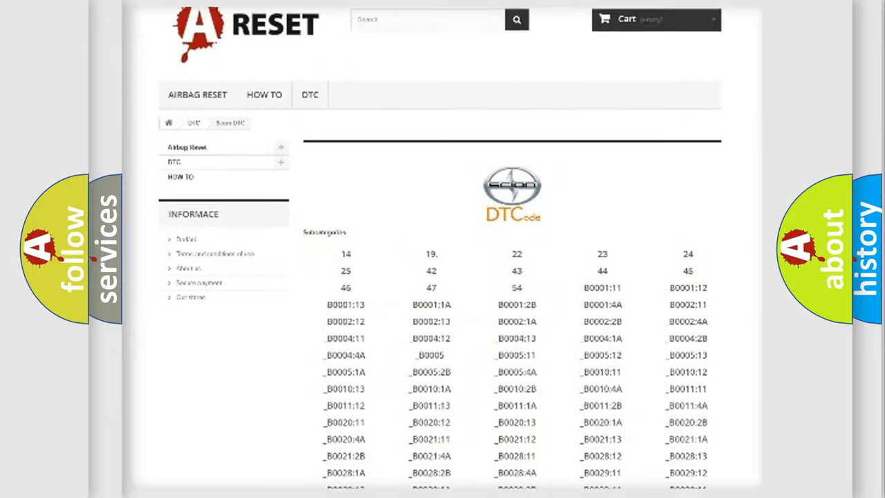
scroll("down", 3)
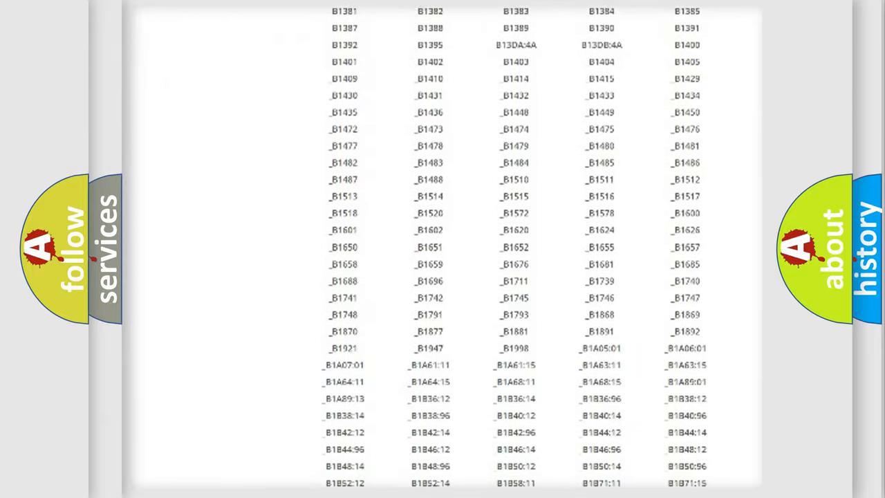
scroll("up", 3)
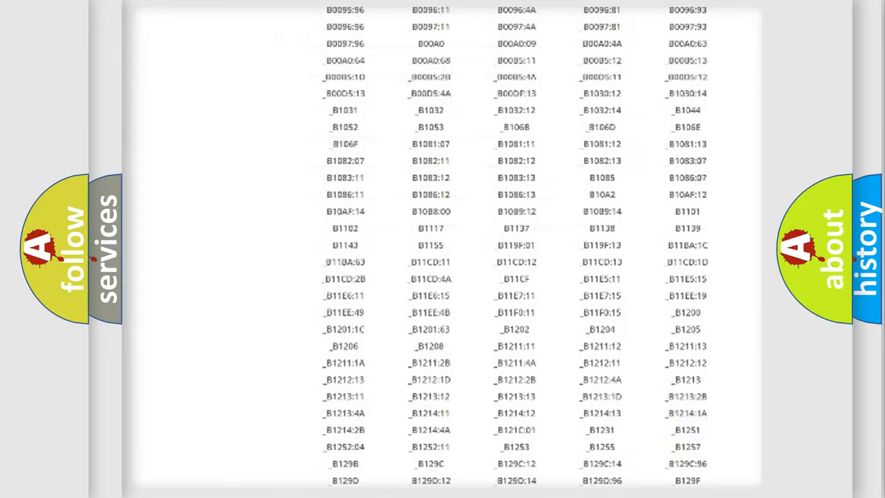
scroll("up", 3)
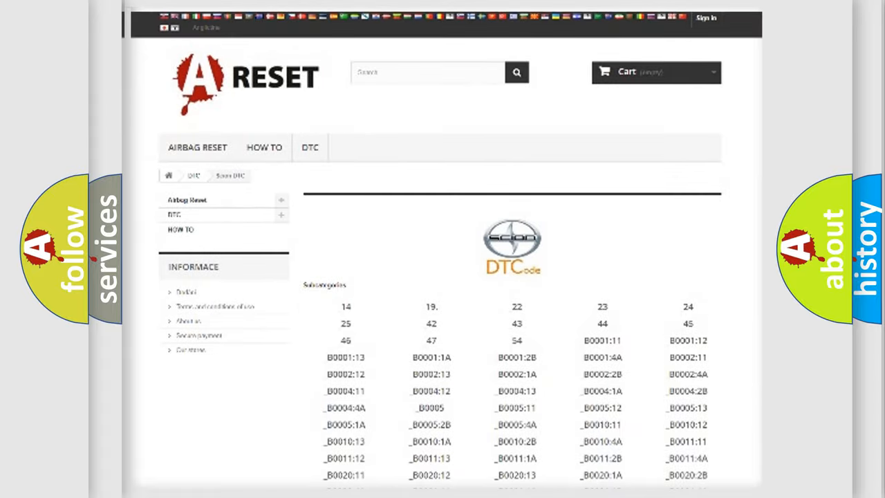